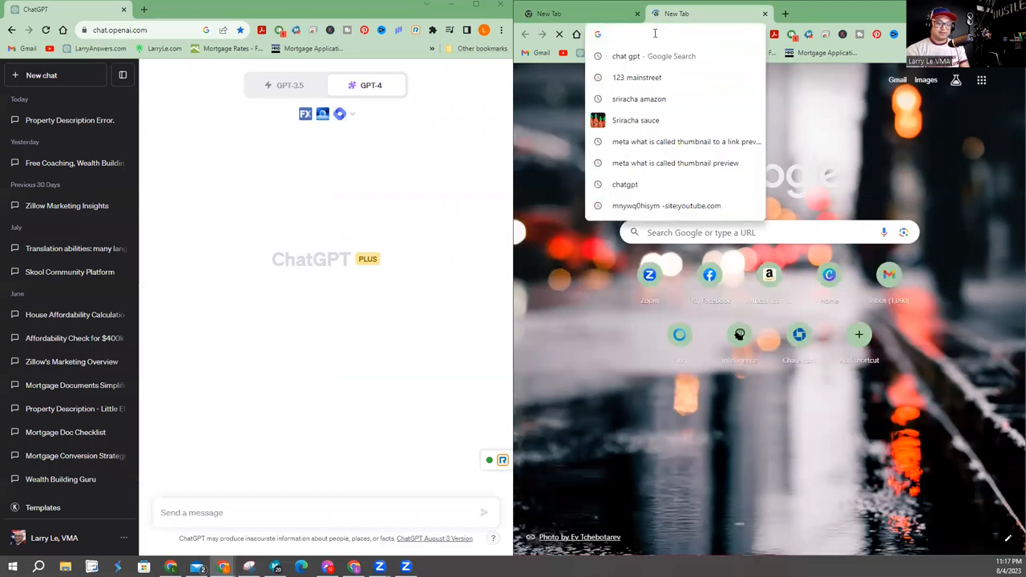
# Search Google for 'homes for sale in downtown dallas' and open the Redfin result
pyautogui.write('hotmail.com')
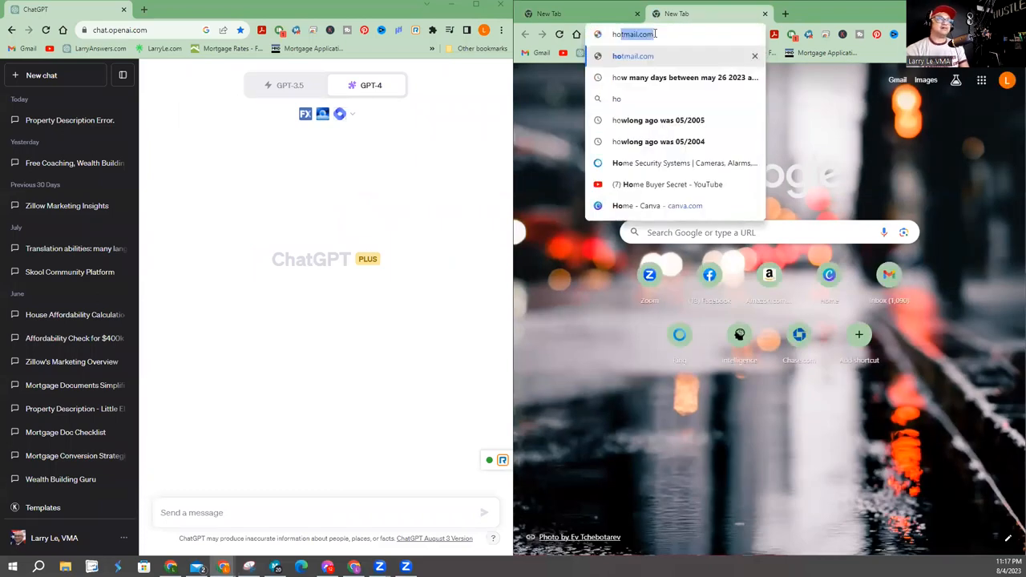
pyautogui.write('homes for sale in downtown dallas')
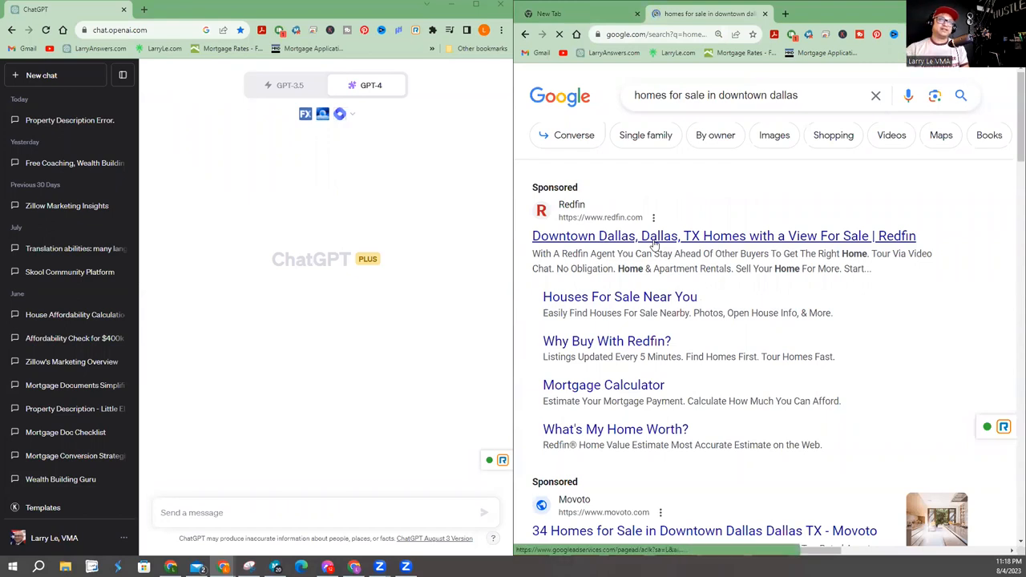
pyautogui.click(725, 236)
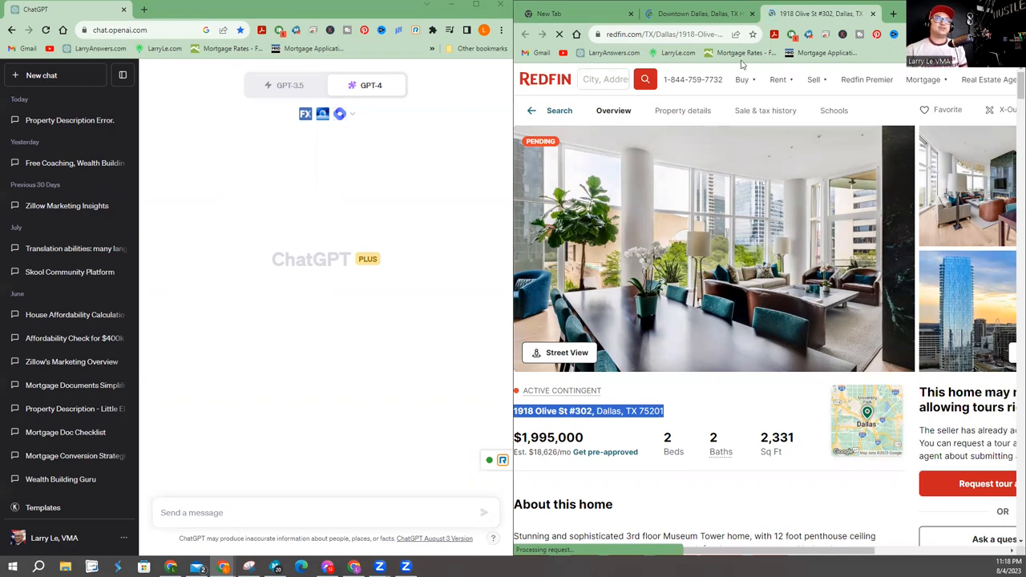
# Return from the 1918 Olive St #302 listing to the Google start page
pyautogui.click(697, 13)
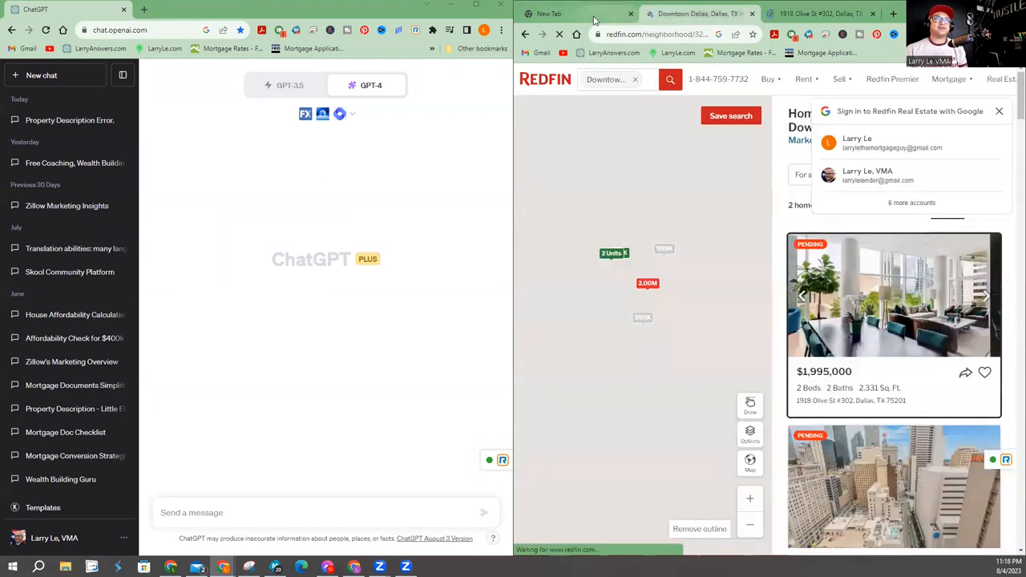
pyautogui.click(569, 13)
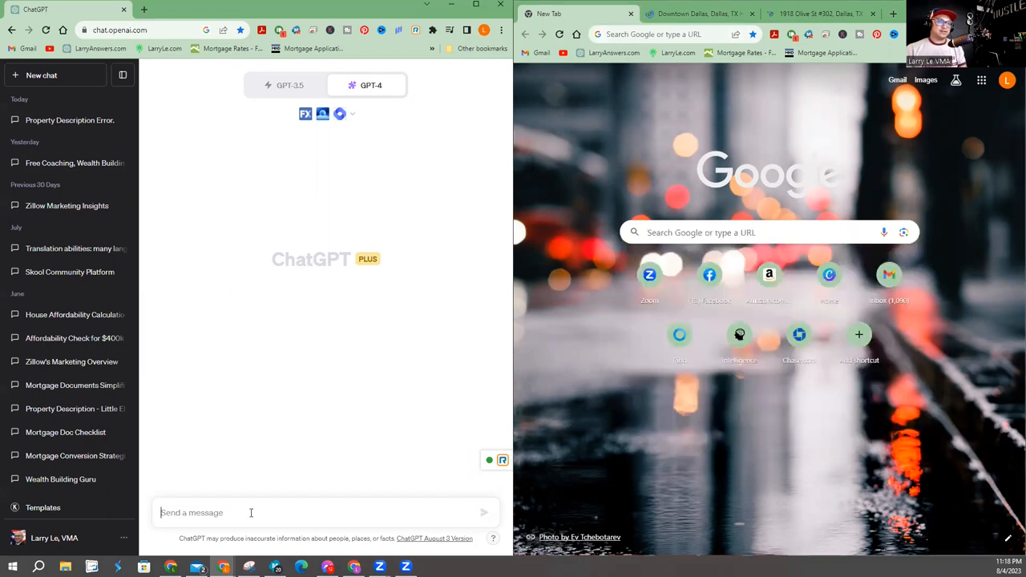
pyautogui.write('P')
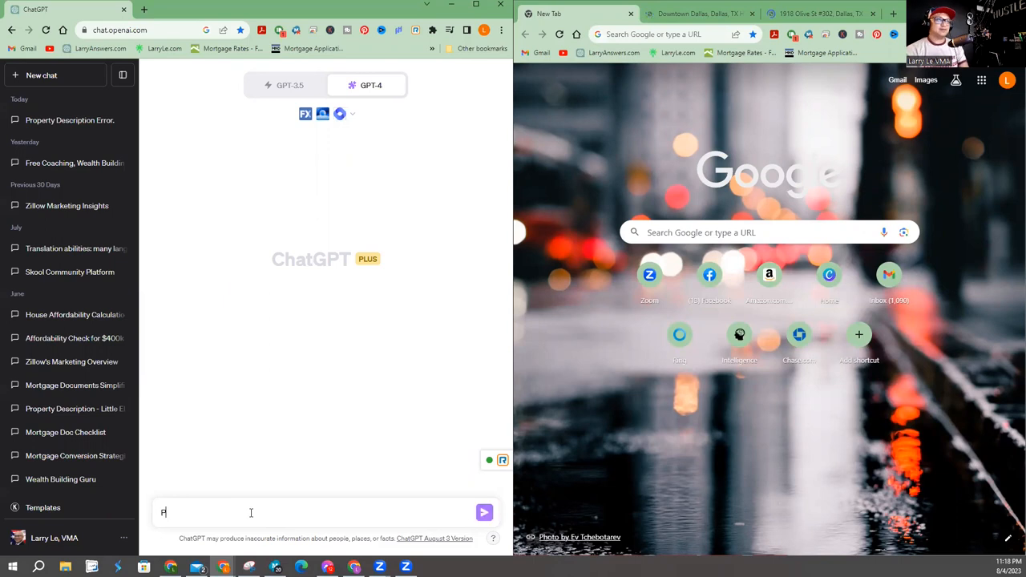
pyautogui.write('Please find websites')
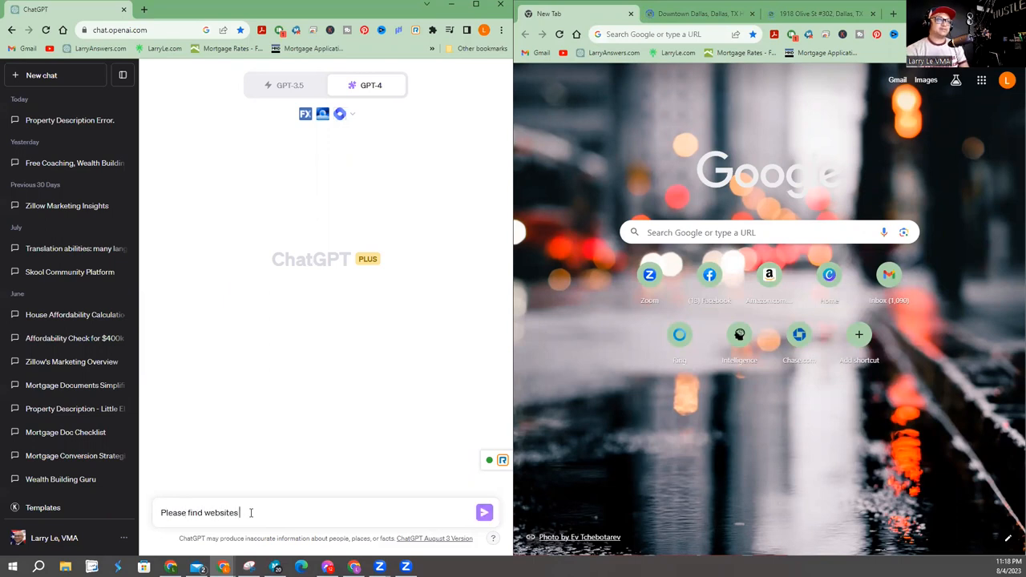
pyautogui.write('that containes information for this')
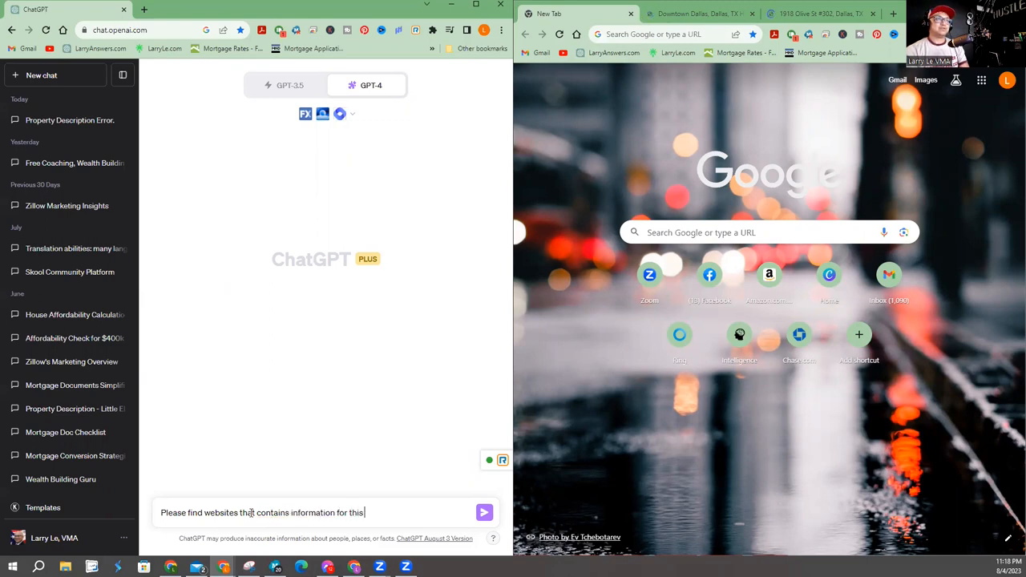
pyautogui.write('property address: 1918 Olive St #302, Dallas, TX 75201')
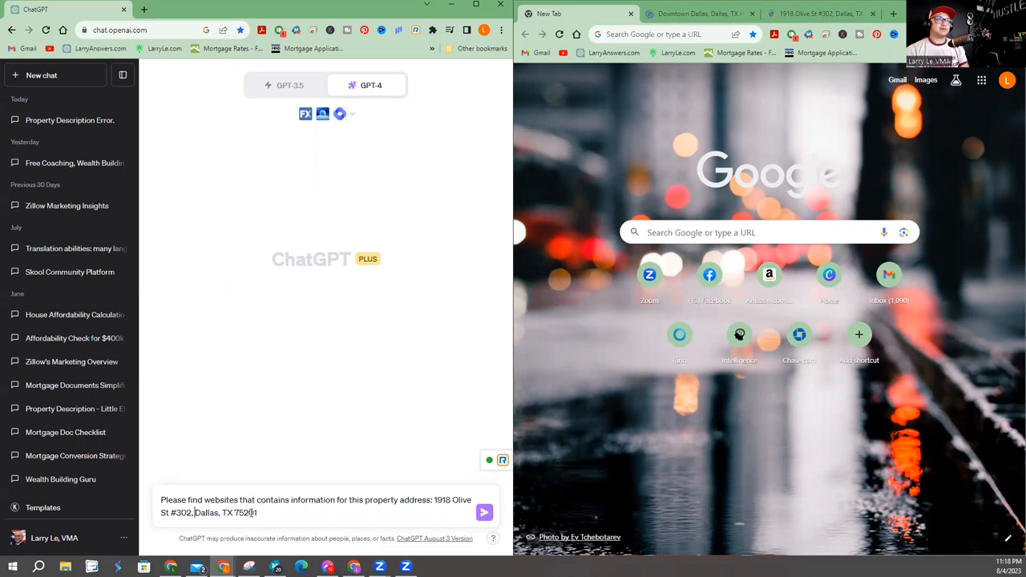
pyautogui.click(484, 513)
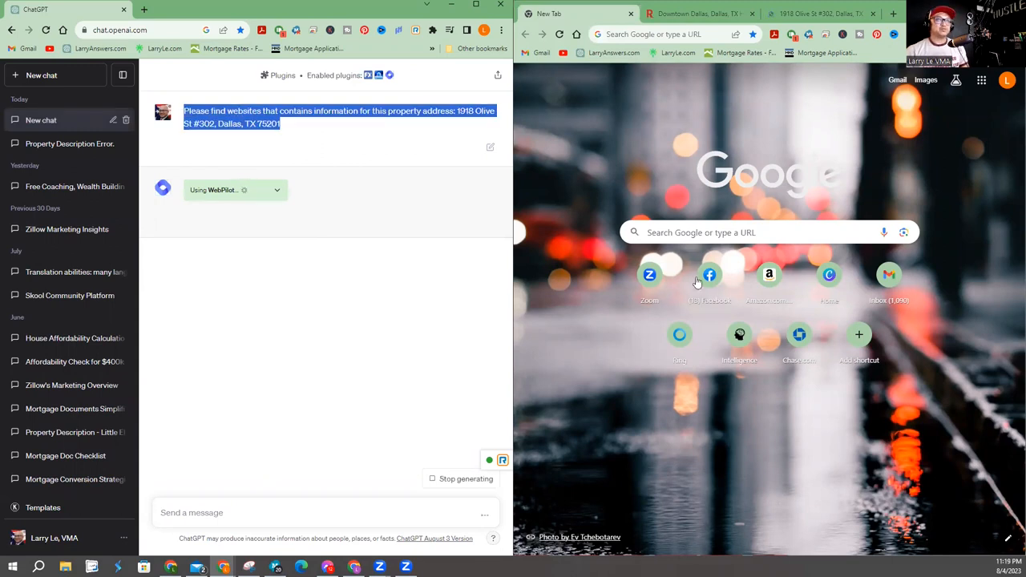
# Search the same website-finding prompt on Google and review ChatGPT's list of ten property sites
pyautogui.write('Please find websites that contains information for this property address: 1918 Olive St #302, Dallas, TX 75201')
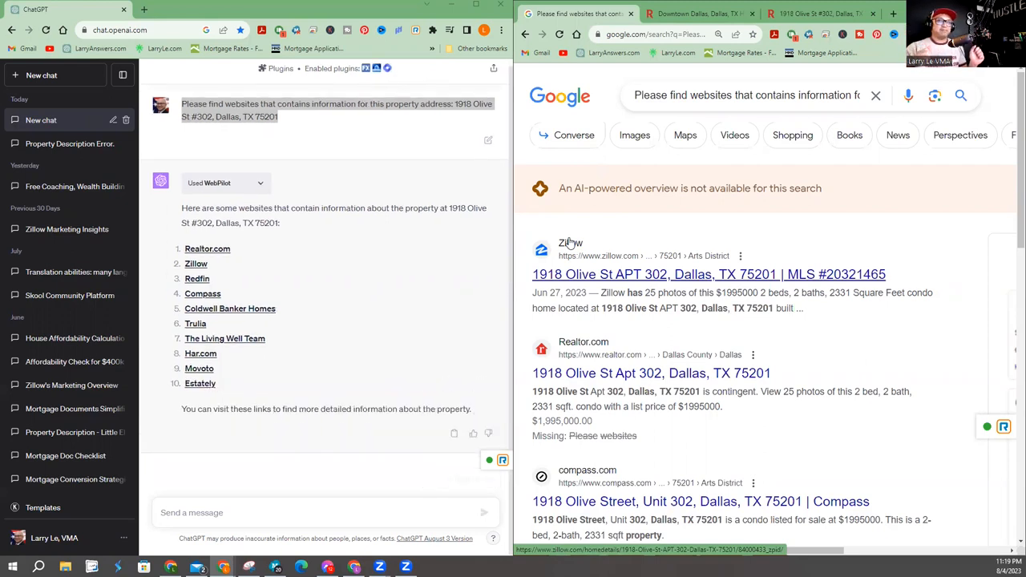
pyautogui.scroll(-3)
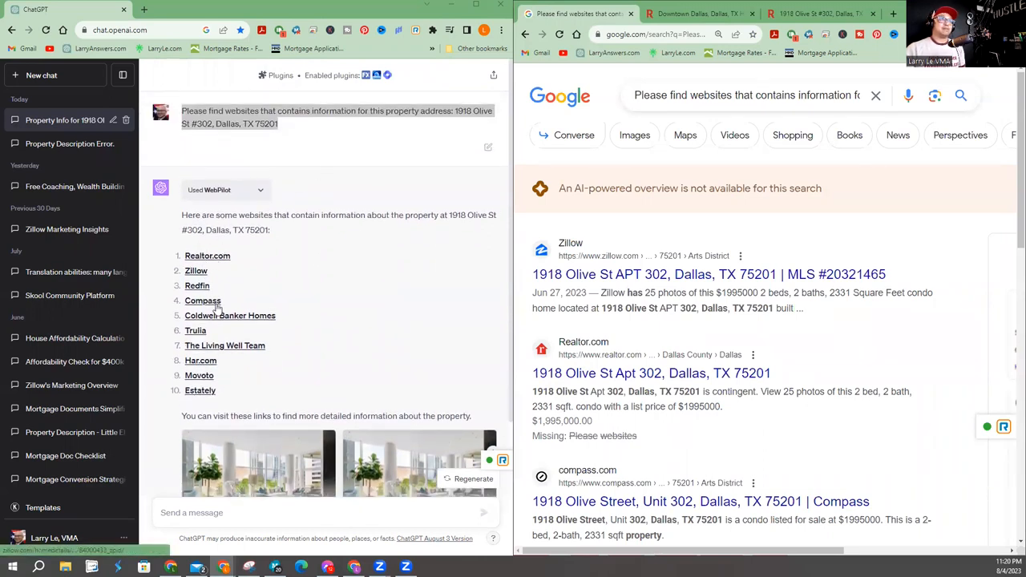
pyautogui.scroll(-3)
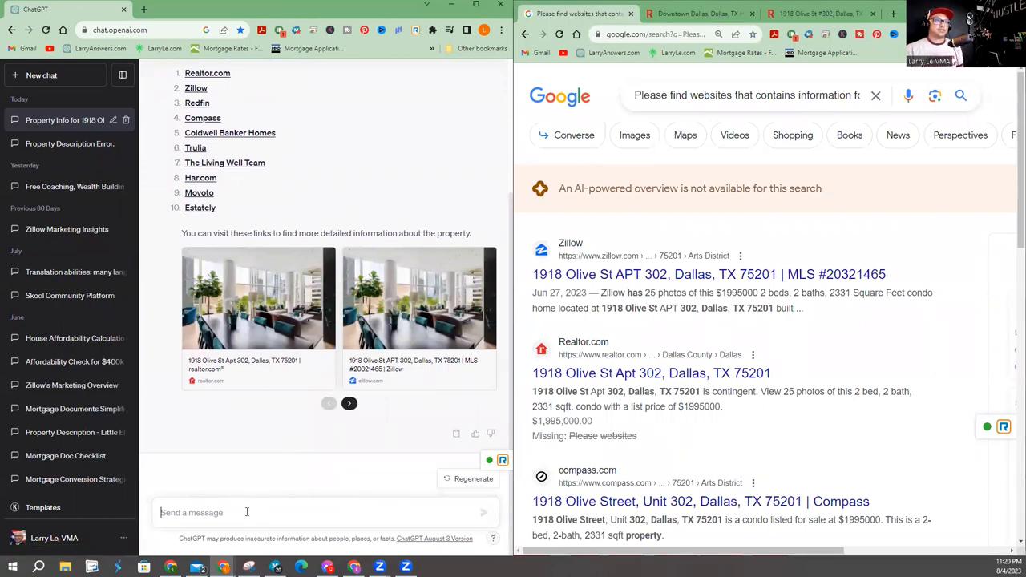
# Draft a request to write a property description using the websites found, and select it
pyautogui.write('Please create a property description for this addres')
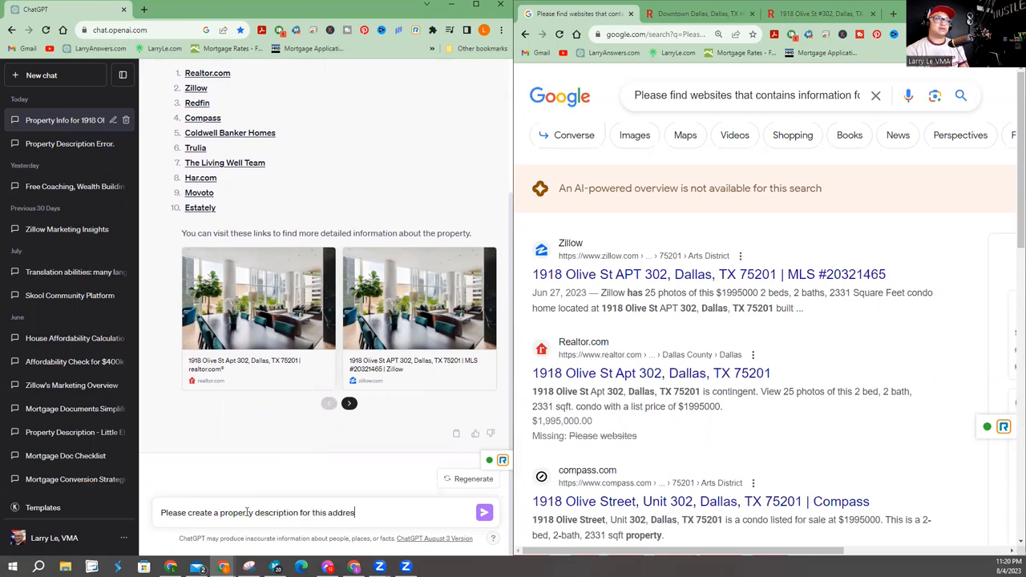
pyautogui.write('using the websites')
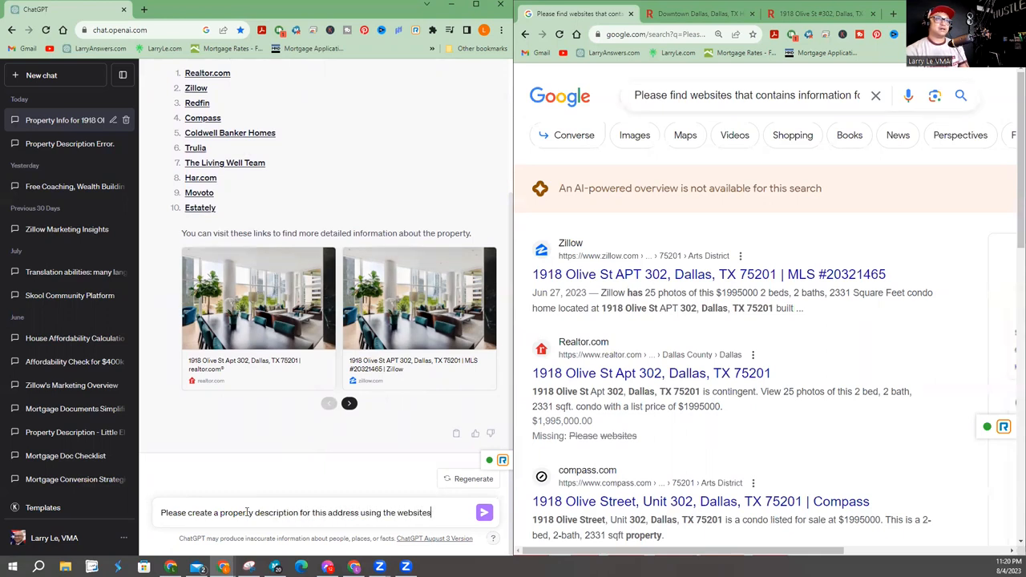
pyautogui.write('you found.')
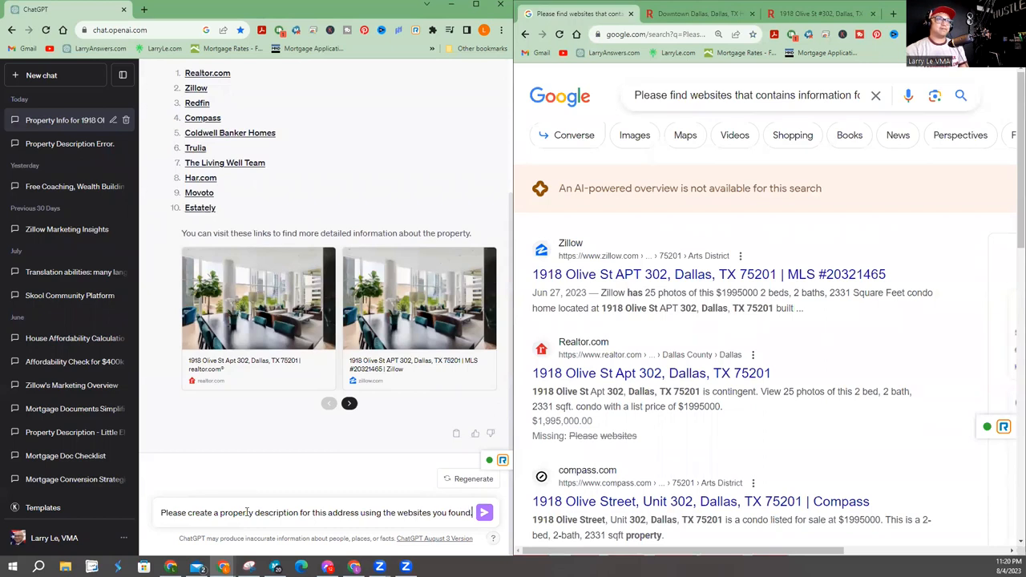
pyautogui.tripleClick(317, 513)
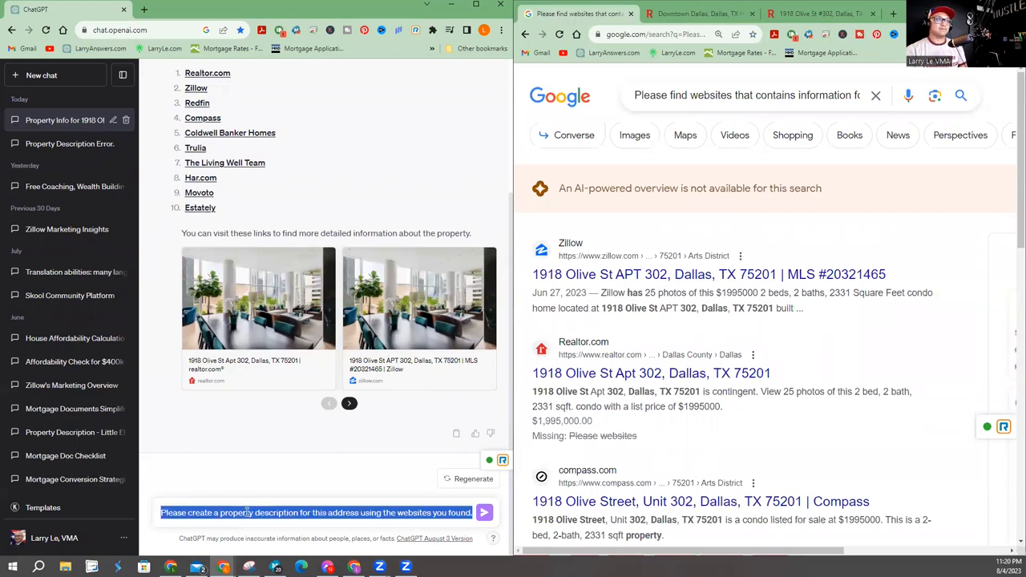
# Send the request and receive ChatGPT's full $1,995,000 Olive St condo description
pyautogui.click(484, 513)
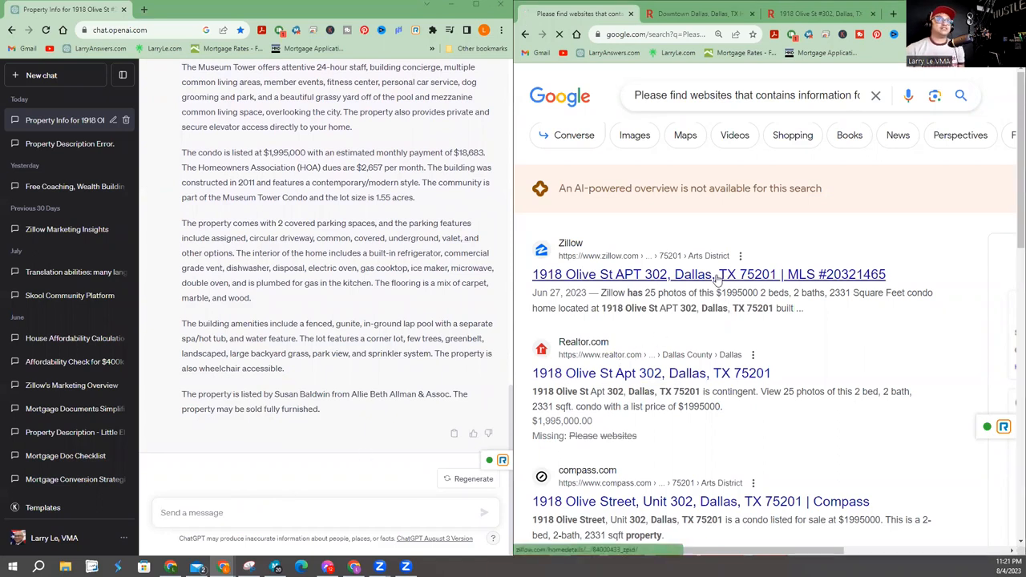
pyautogui.click(708, 274)
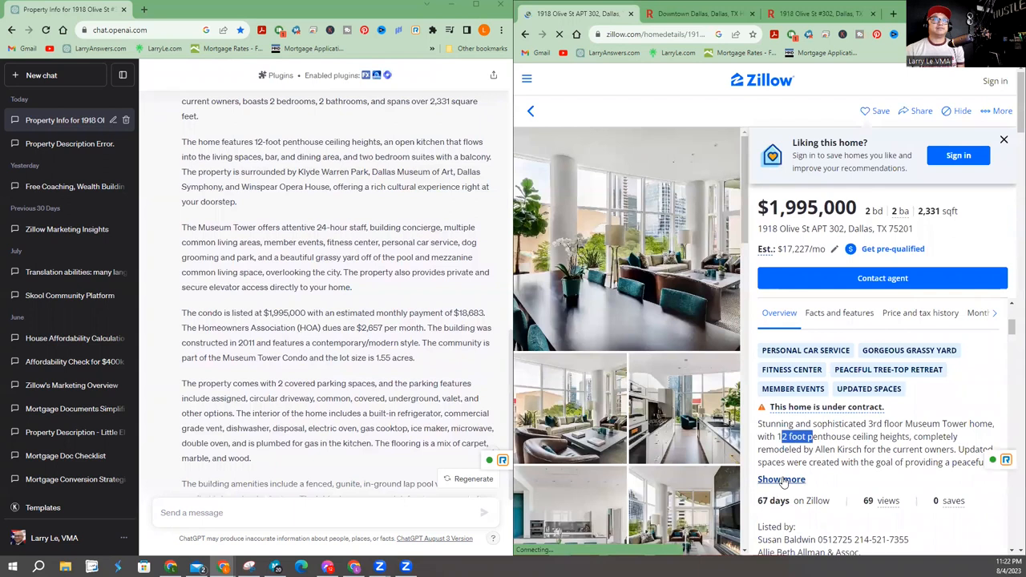
pyautogui.click(782, 478)
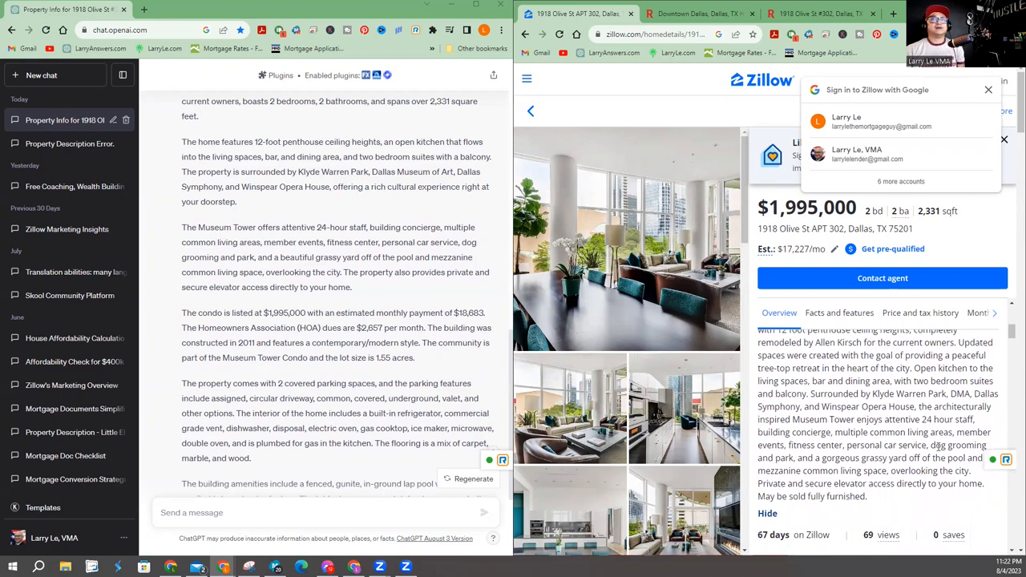
pyautogui.doubleClick(885, 446)
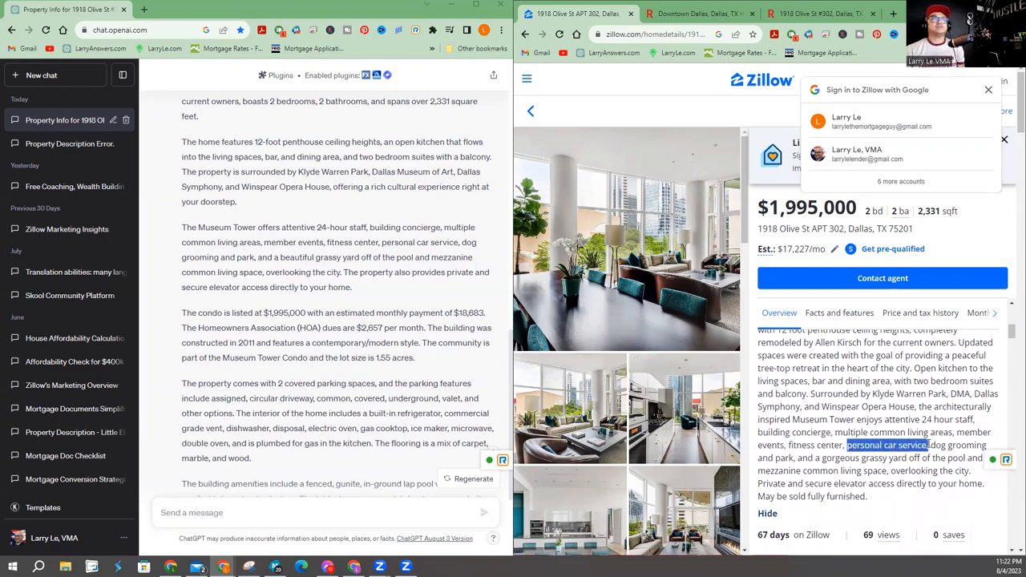
pyautogui.click(987, 90)
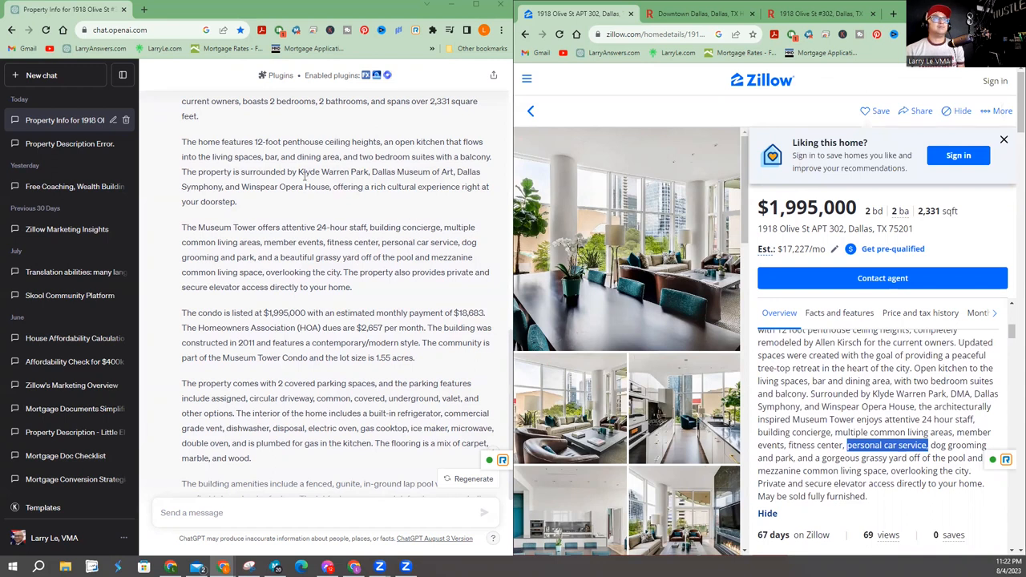
pyautogui.doubleClick(334, 171)
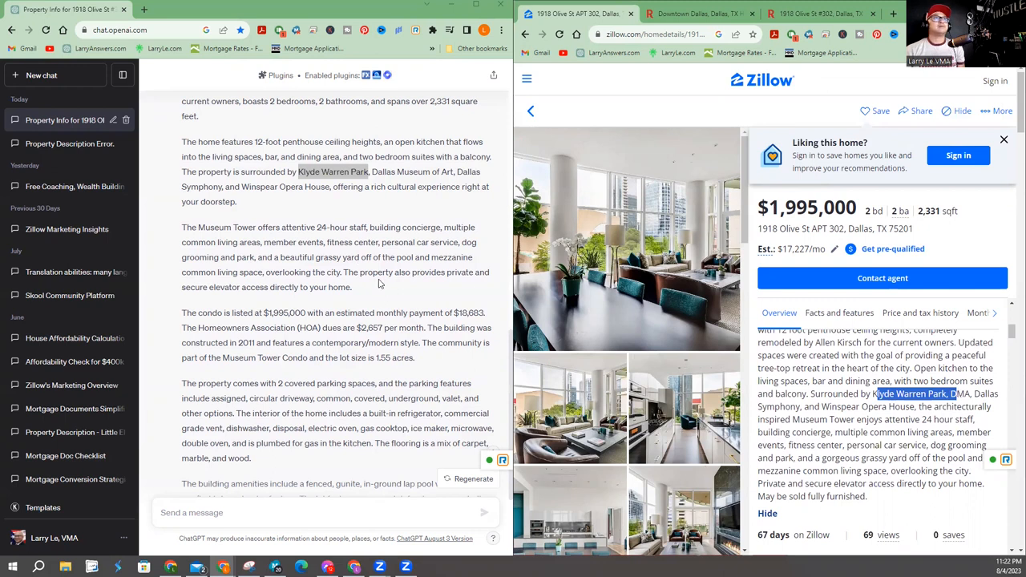
# Check the listing's price and tax history and the $17,227 estimated monthly cost
pyautogui.scroll(-3)
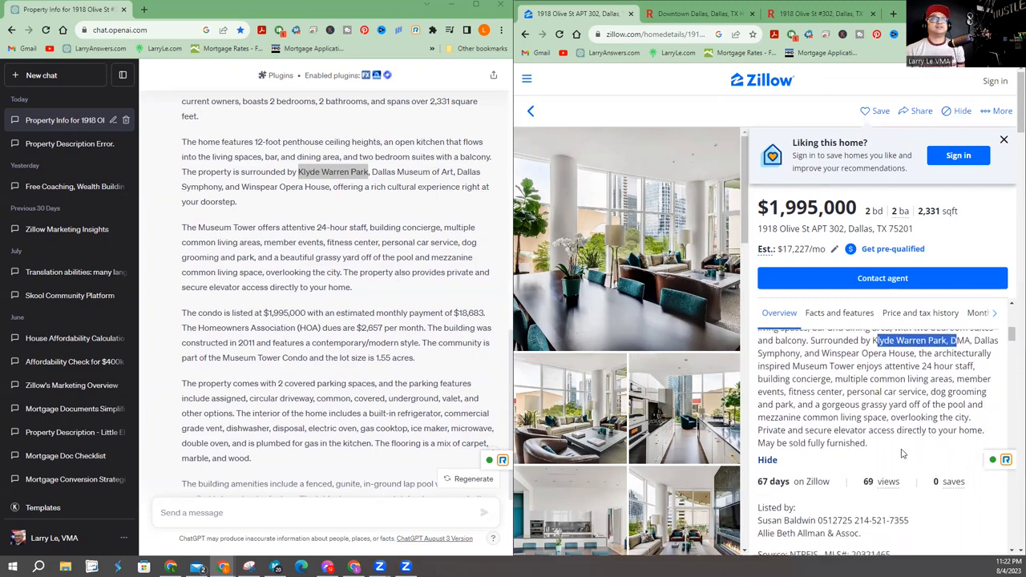
pyautogui.scroll(-3)
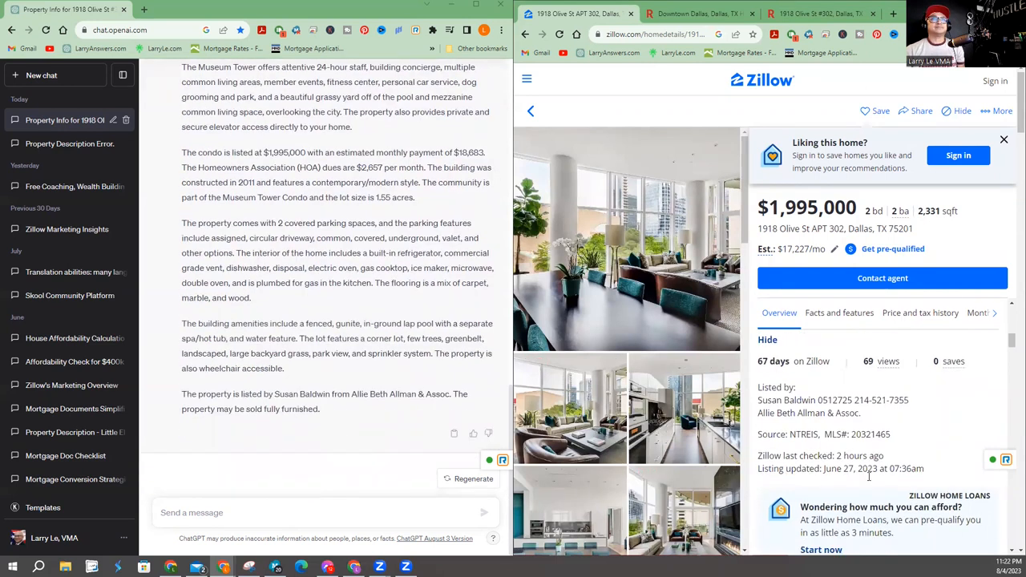
pyautogui.scroll(-3)
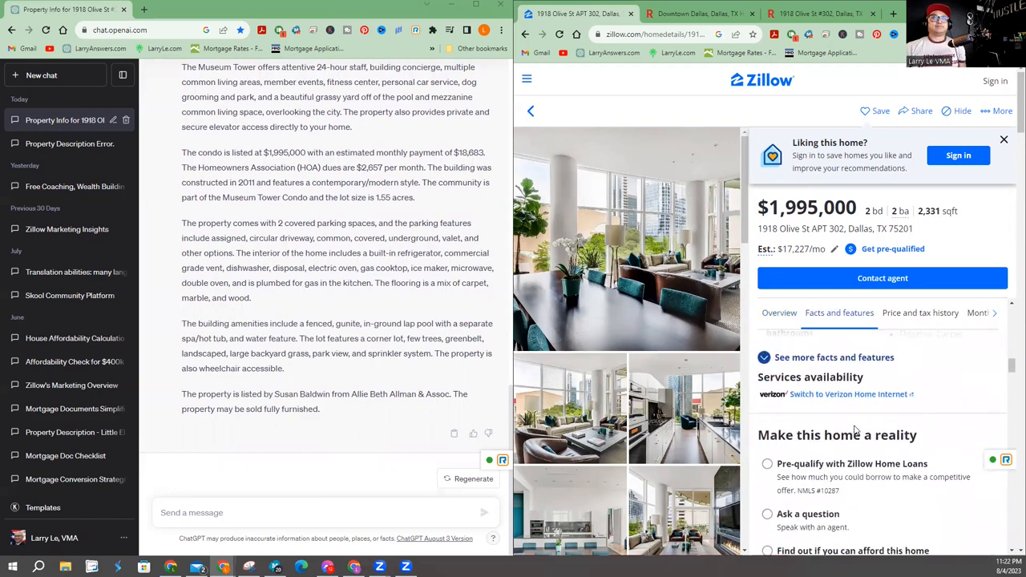
pyautogui.click(920, 312)
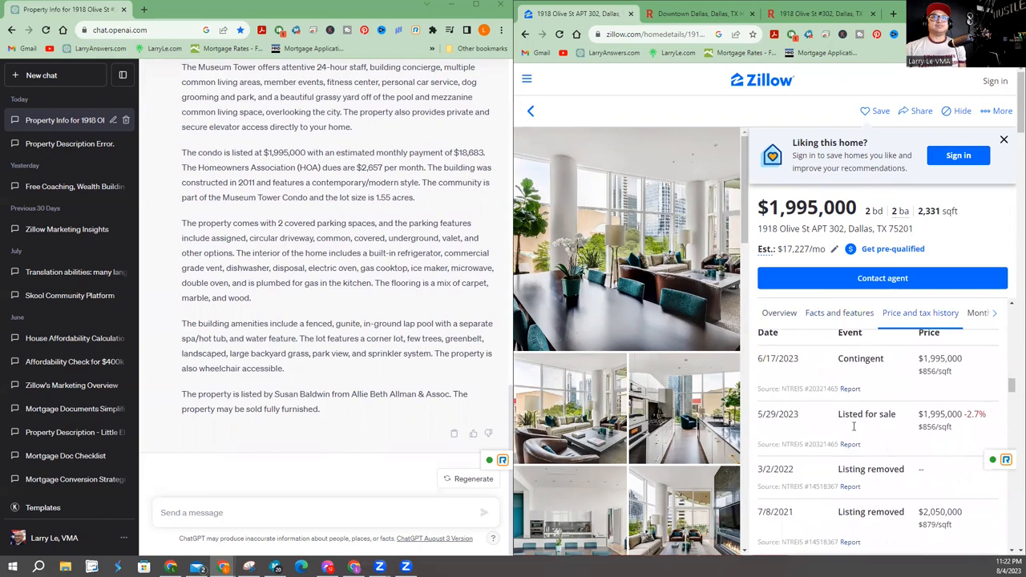
pyautogui.scroll(-3)
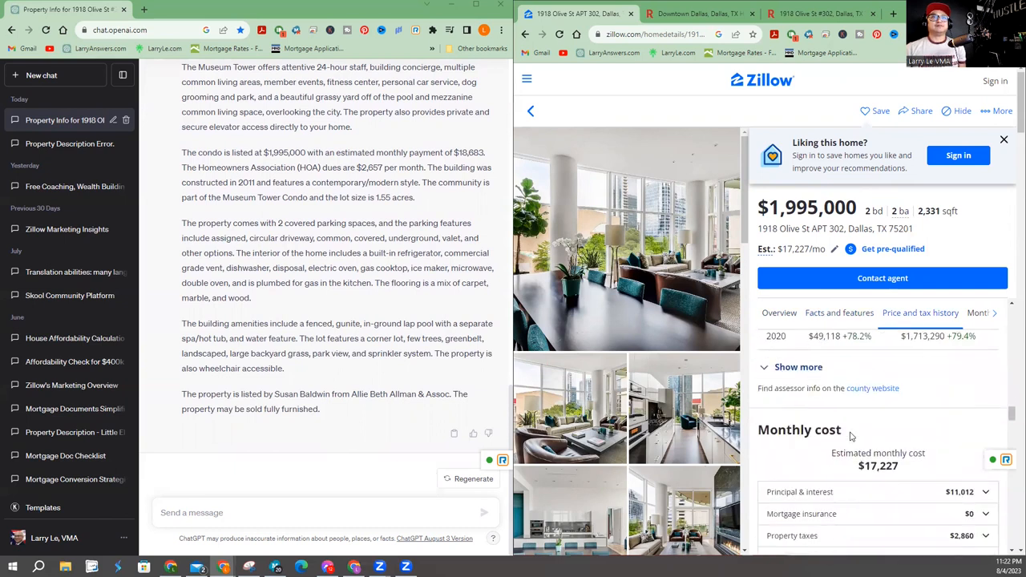
pyautogui.scroll(-3)
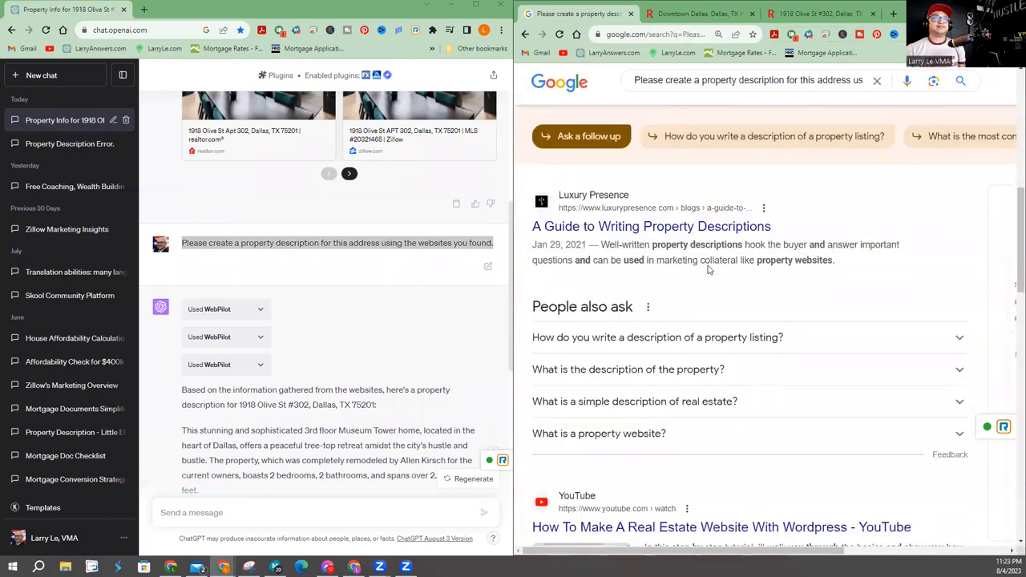
pyautogui.moveTo(608, 329)
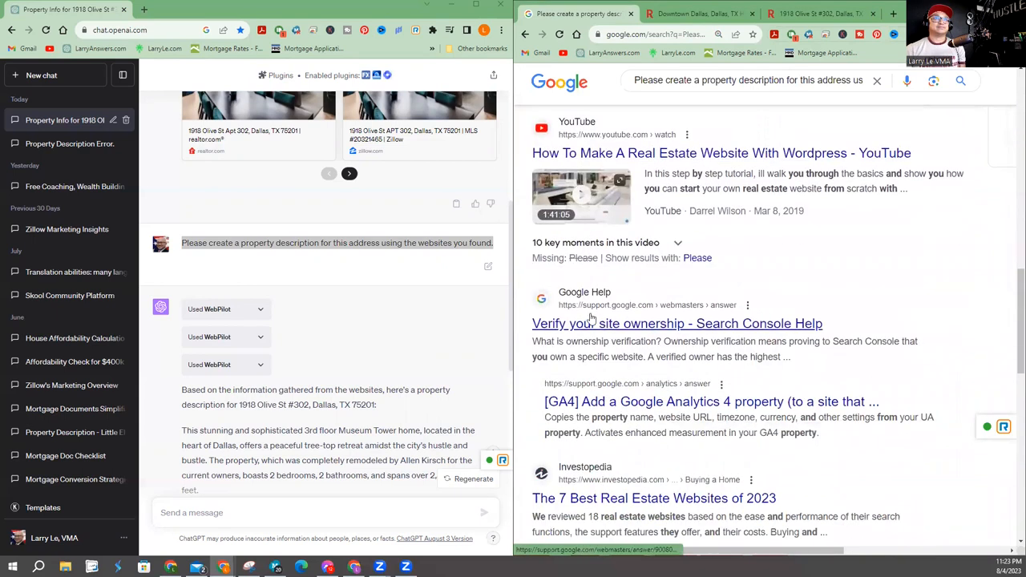
# Scroll Google's generative AI answer describing an unrelated house at 123 Main St, San Francisco
pyautogui.scroll(-3)
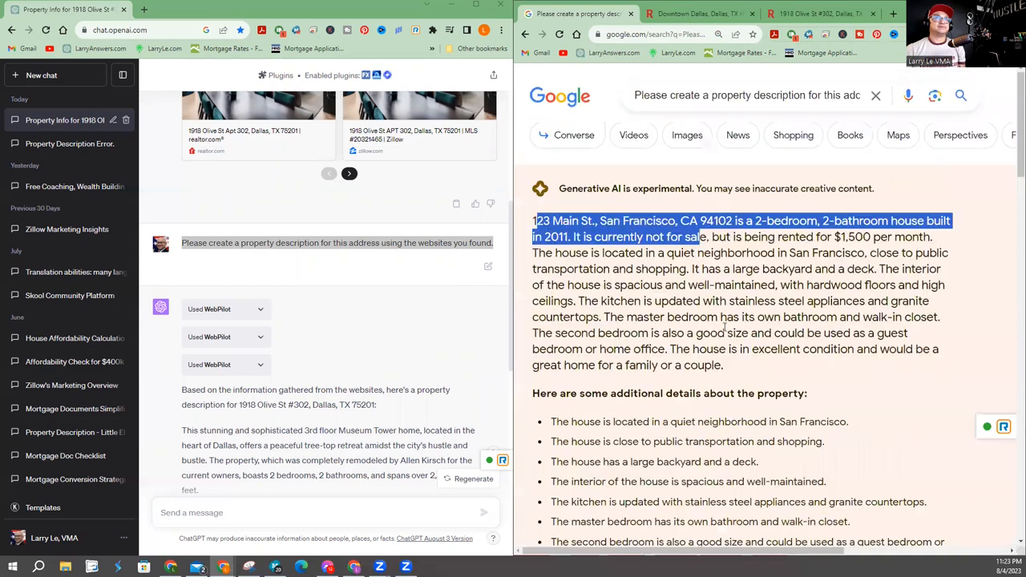
pyautogui.scroll(-3)
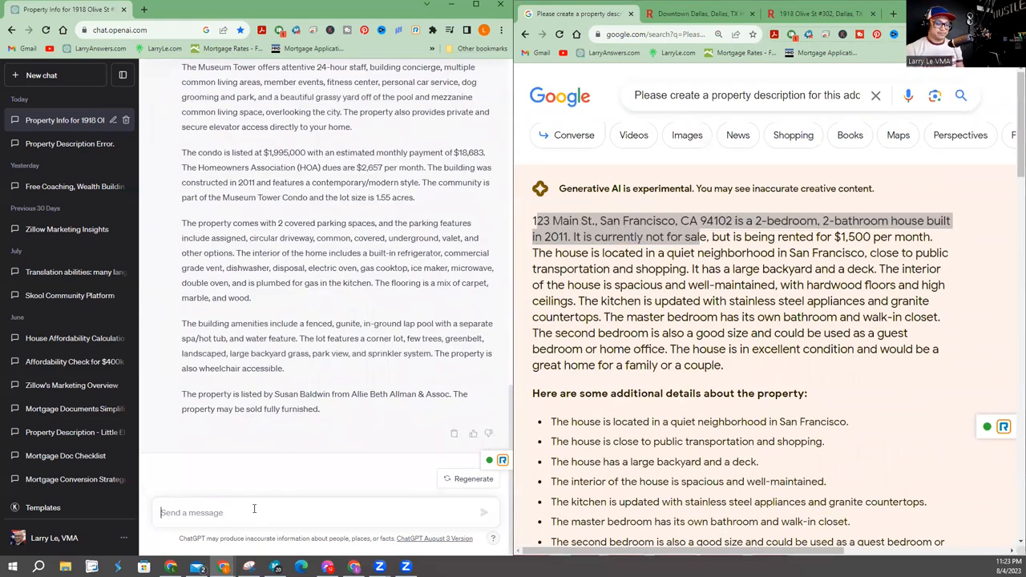
# Ask ChatGPT to take that property description and make it 500 characters or less
pyautogui.write('OkwAE')
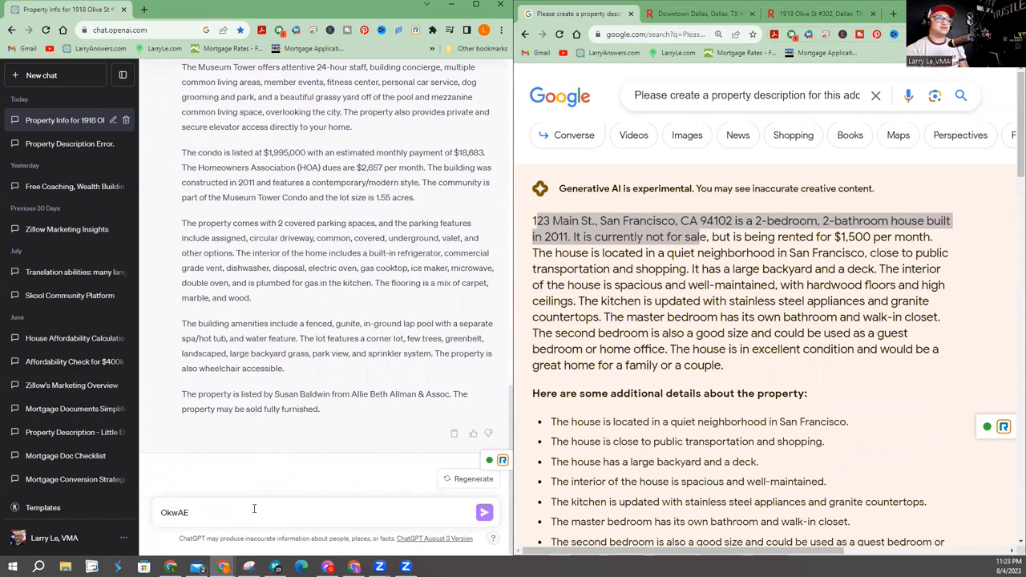
pyautogui.write('pl')
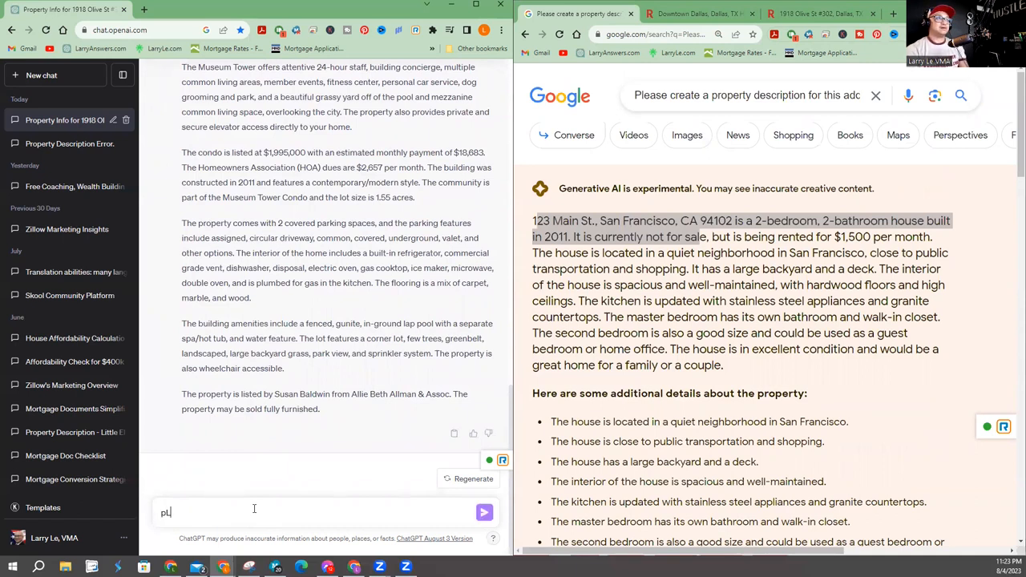
pyautogui.write('Please take that')
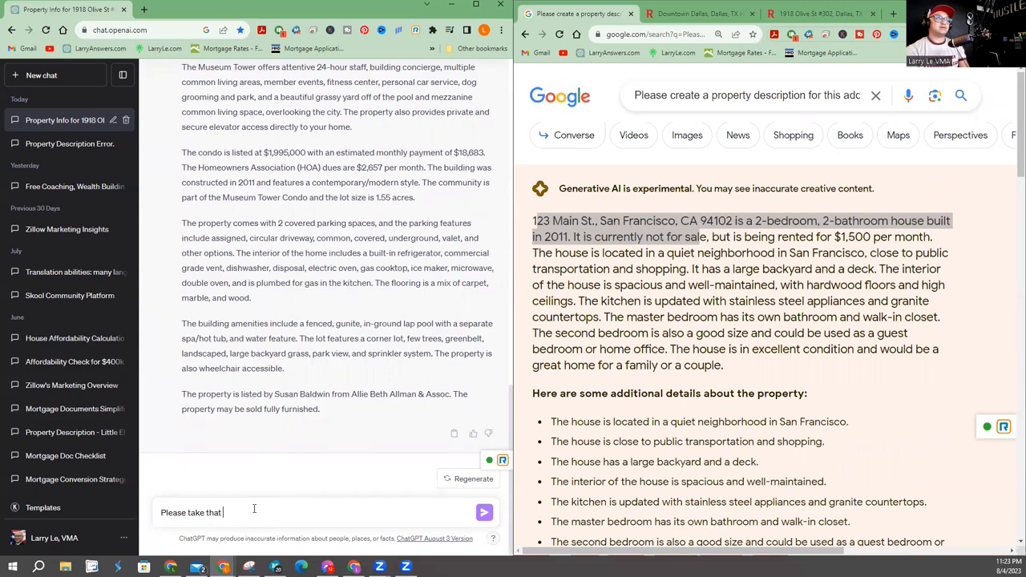
pyautogui.write('property')
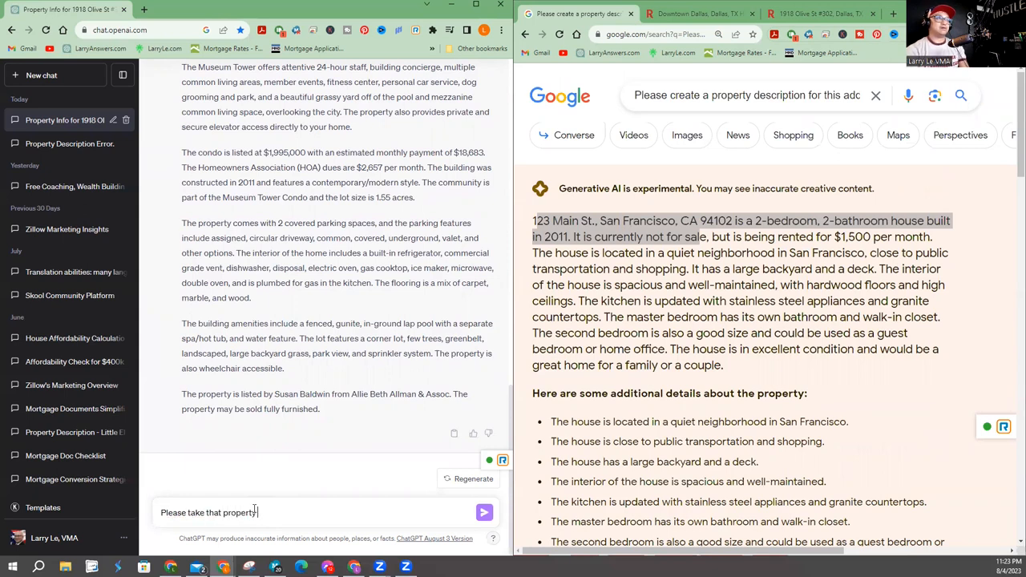
pyautogui.write('description and make it 500 w')
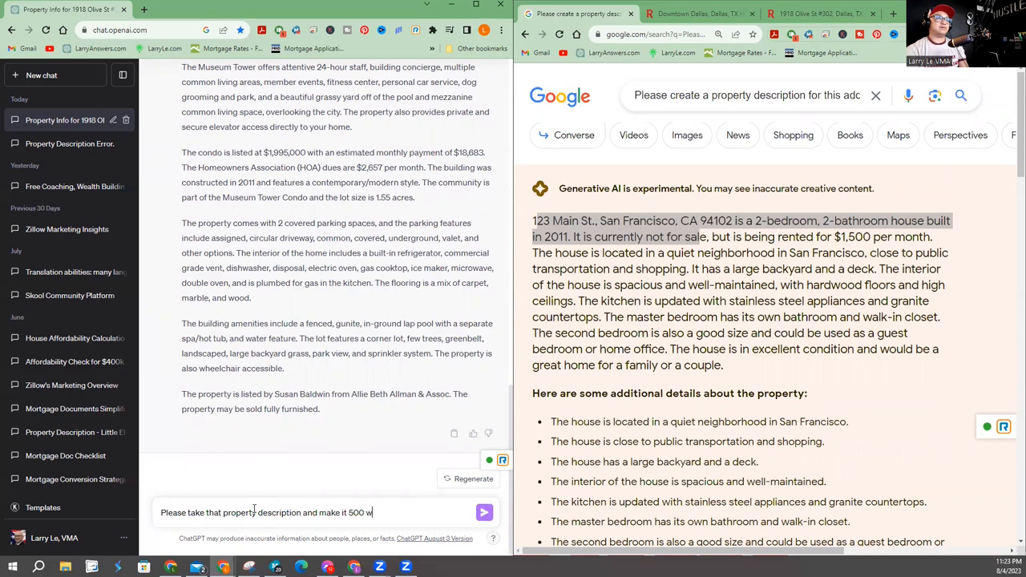
pyautogui.write('ords or less')
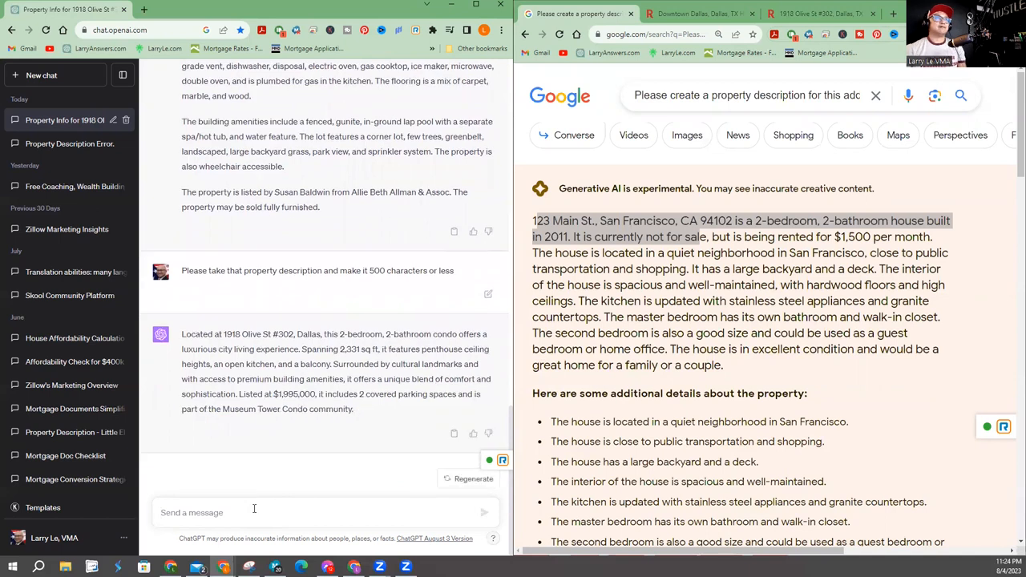
# Run the same 500-characters-or-less shortening request as a Google search
pyautogui.tripleClick(317, 269)
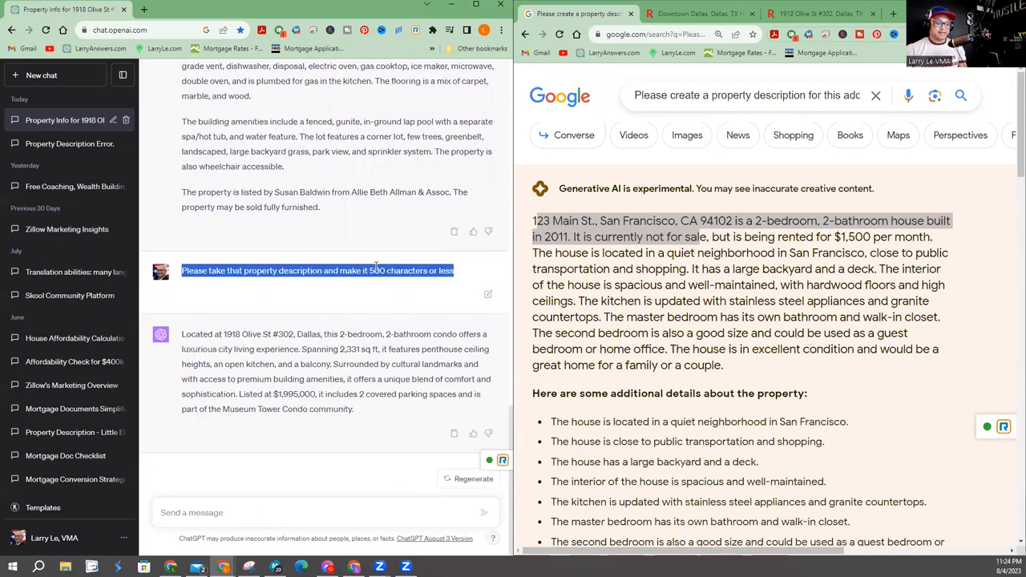
pyautogui.click(745, 103)
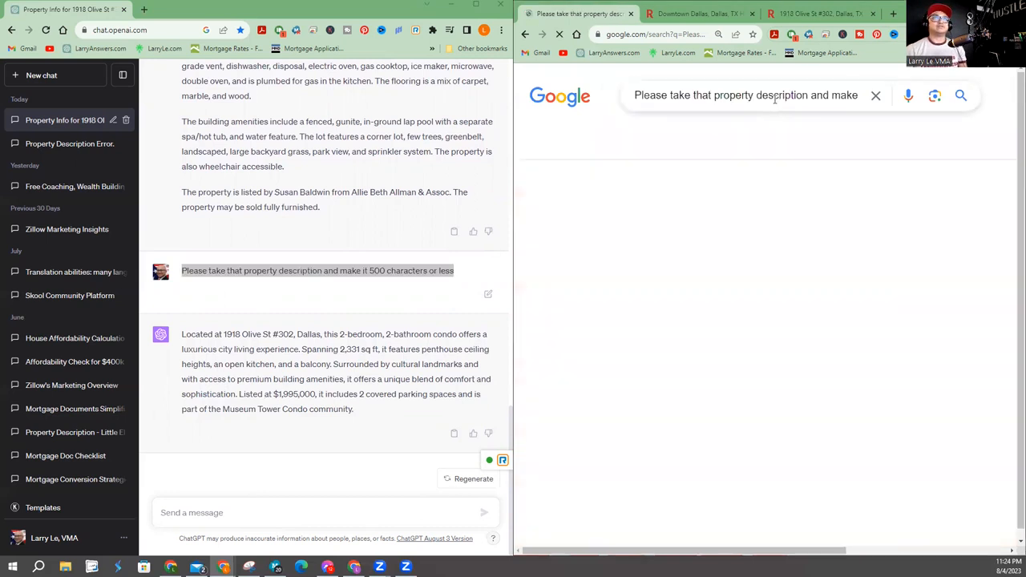
pyautogui.click(960, 96)
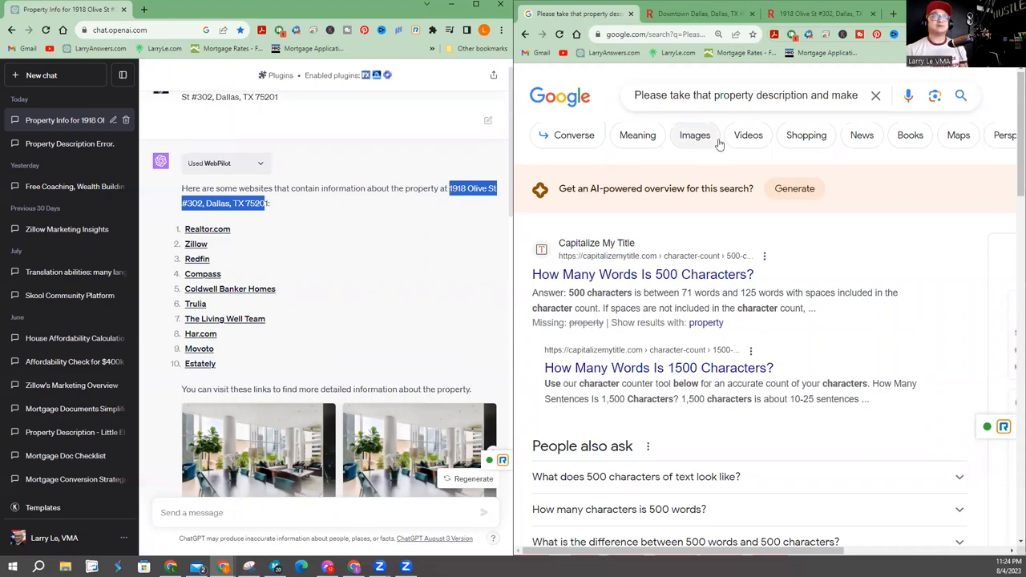
pyautogui.write('it 500 characters or less')
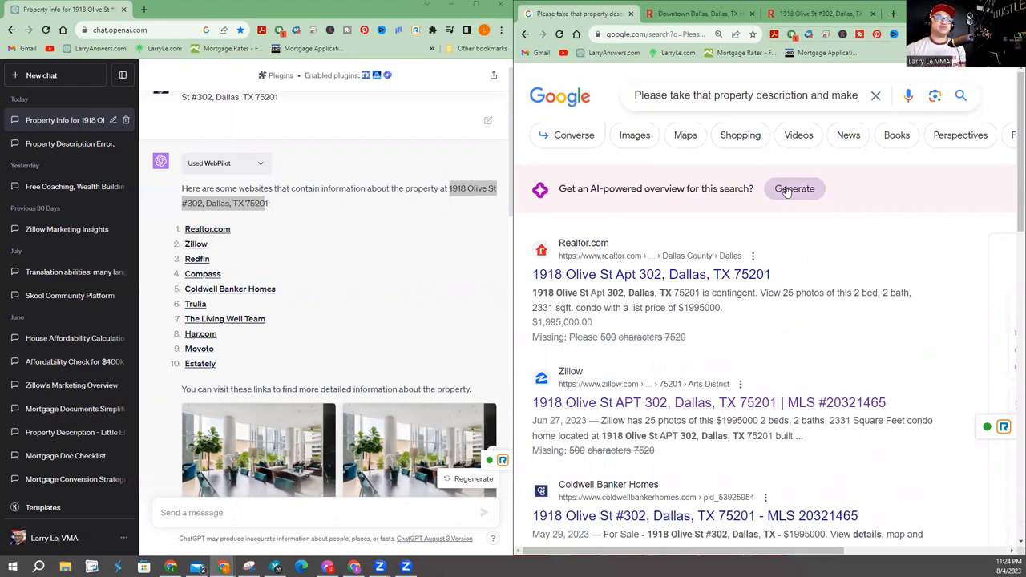
# Generate Google's AI overview of the 1918 Olive St #302 condo and highlight its opening sentences
pyautogui.click(795, 189)
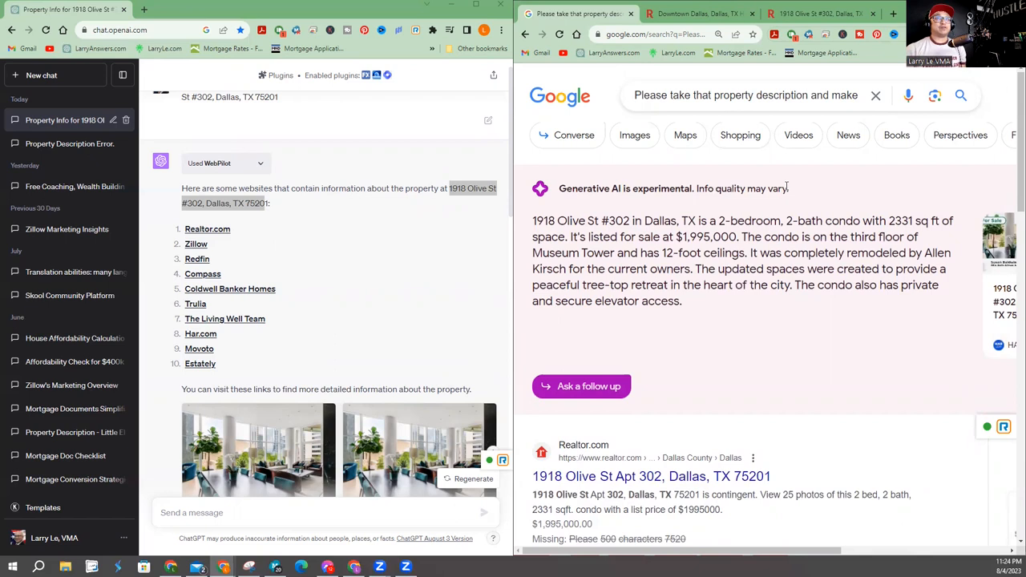
pyautogui.moveTo(542, 221); pyautogui.dragTo(633, 253)
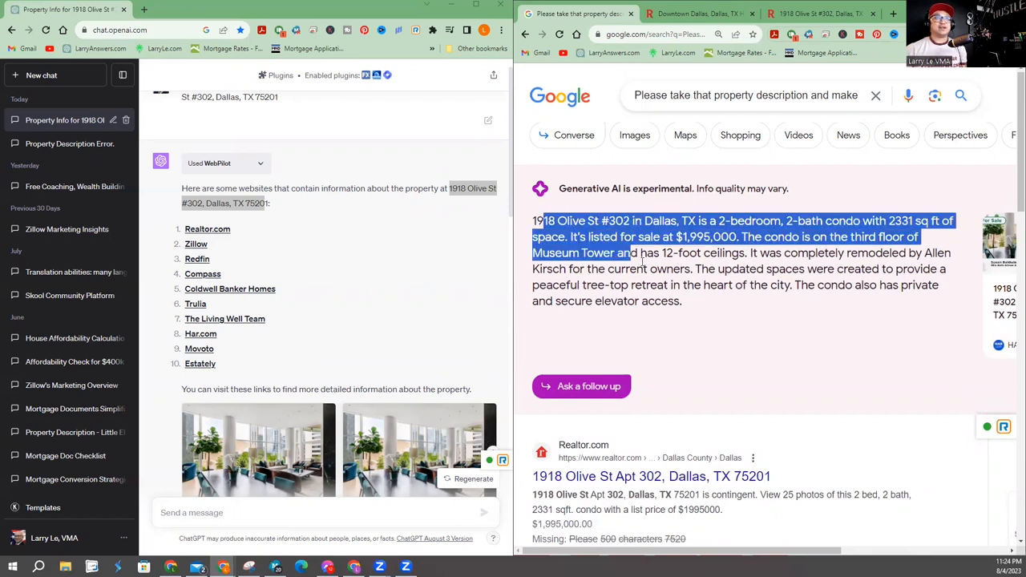